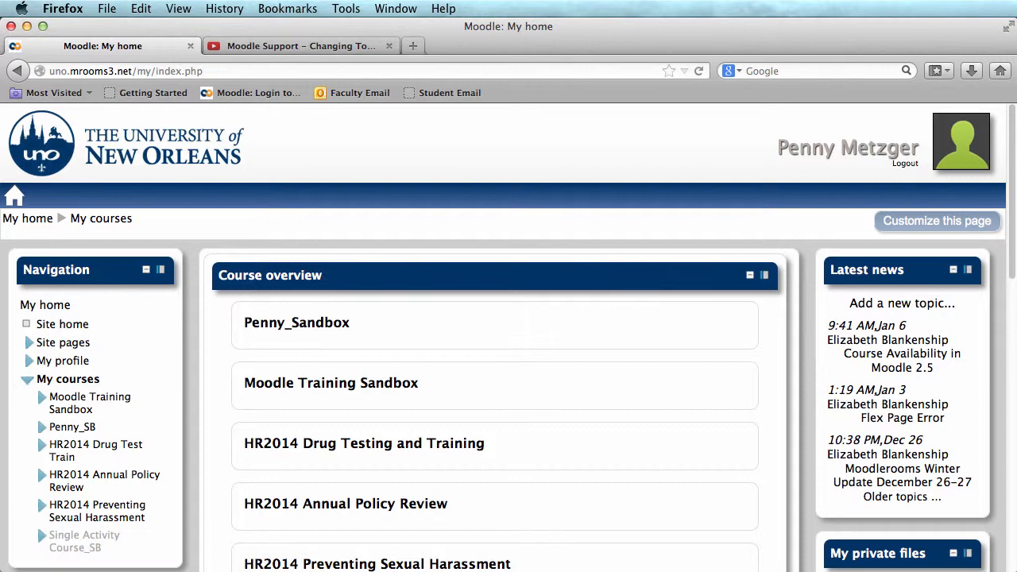
pyautogui.moveTo(649, 320)
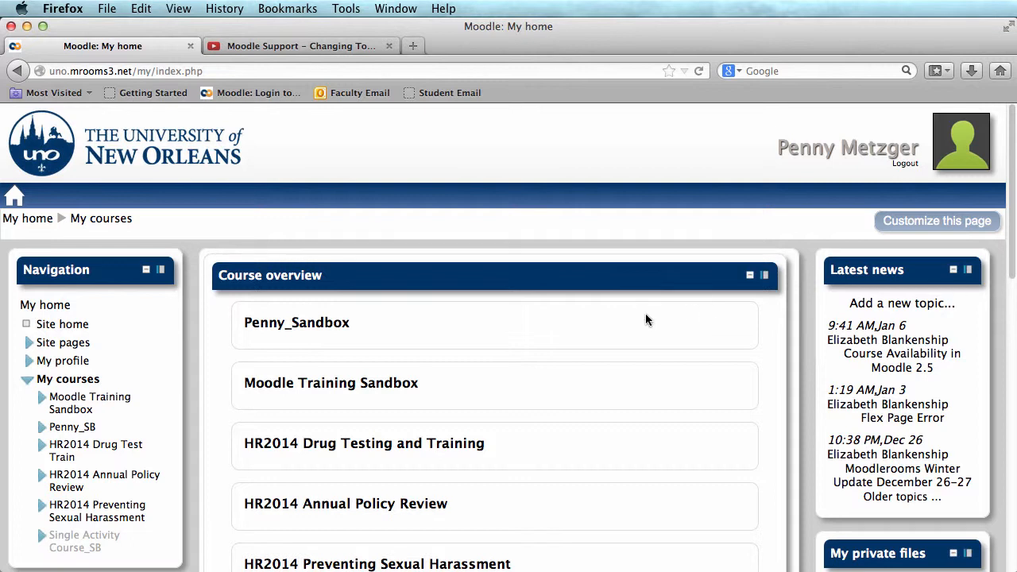
# Open the Moodle Training Sandbox course from the Course overview block.
pyautogui.click(331, 381)
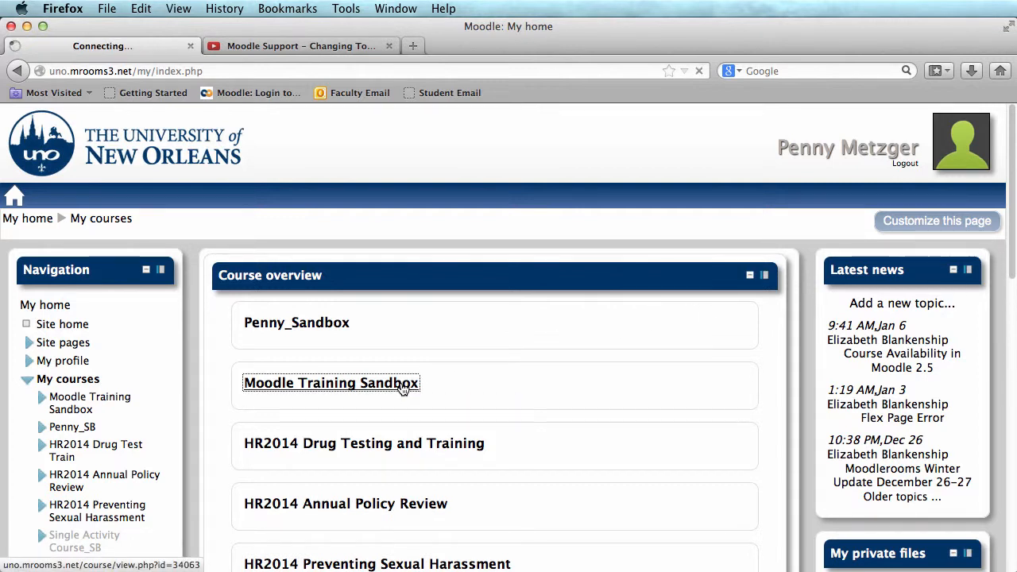
pyautogui.click(331, 383)
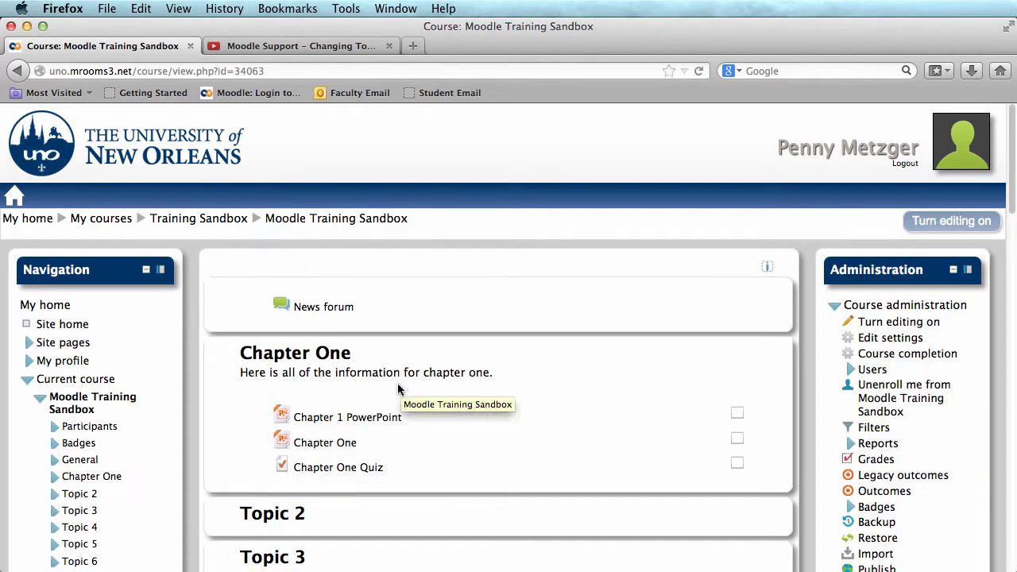
pyautogui.moveTo(407, 378)
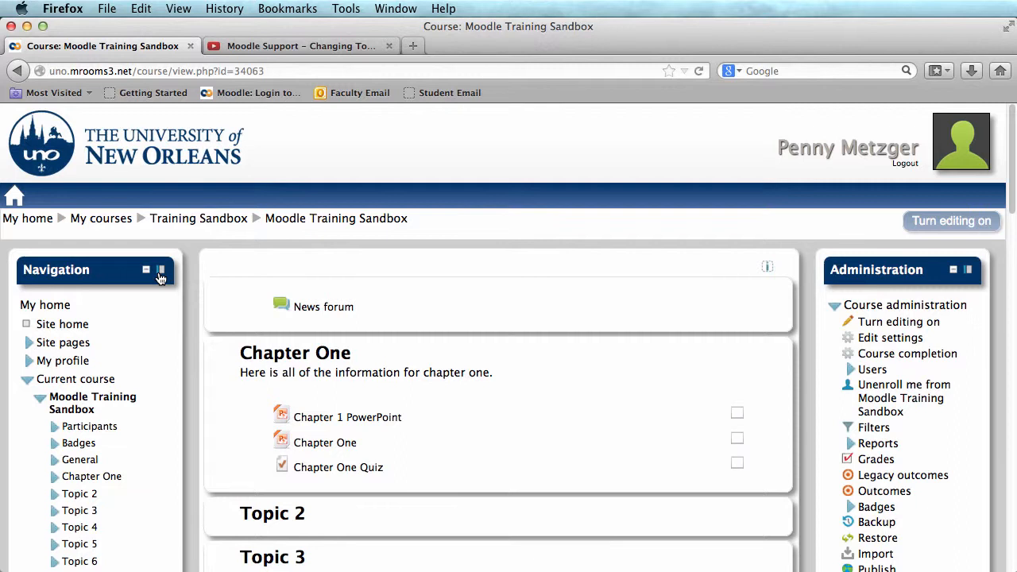
# Dock the Navigation block to the left edge to free up course content space.
pyautogui.click(159, 270)
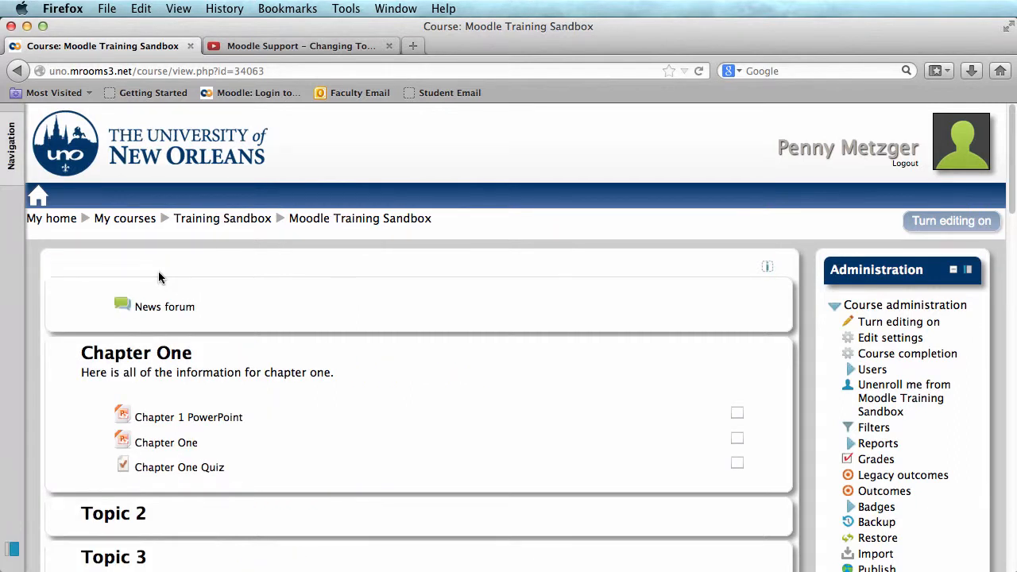
pyautogui.moveTo(175, 276)
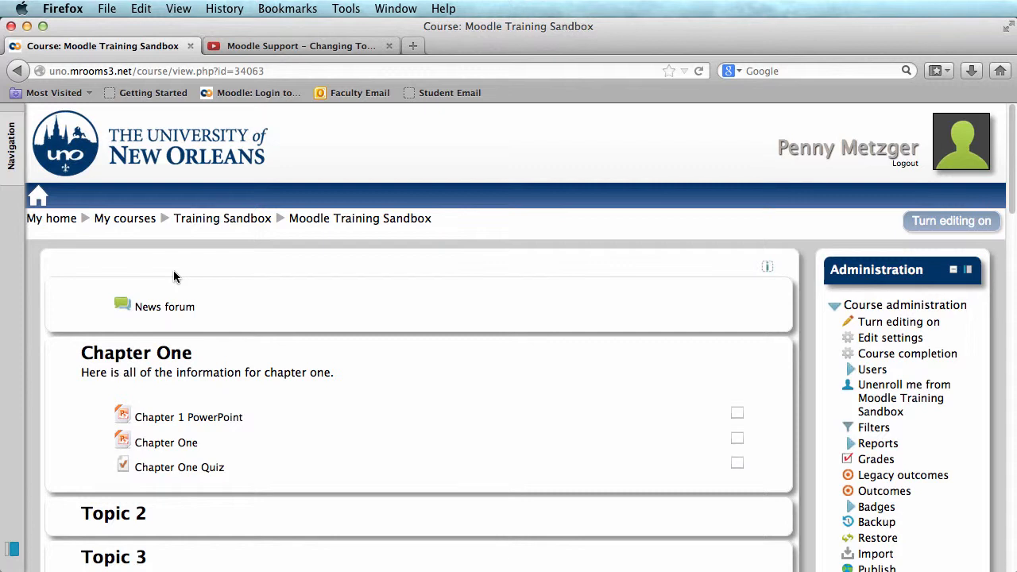
pyautogui.moveTo(903, 241)
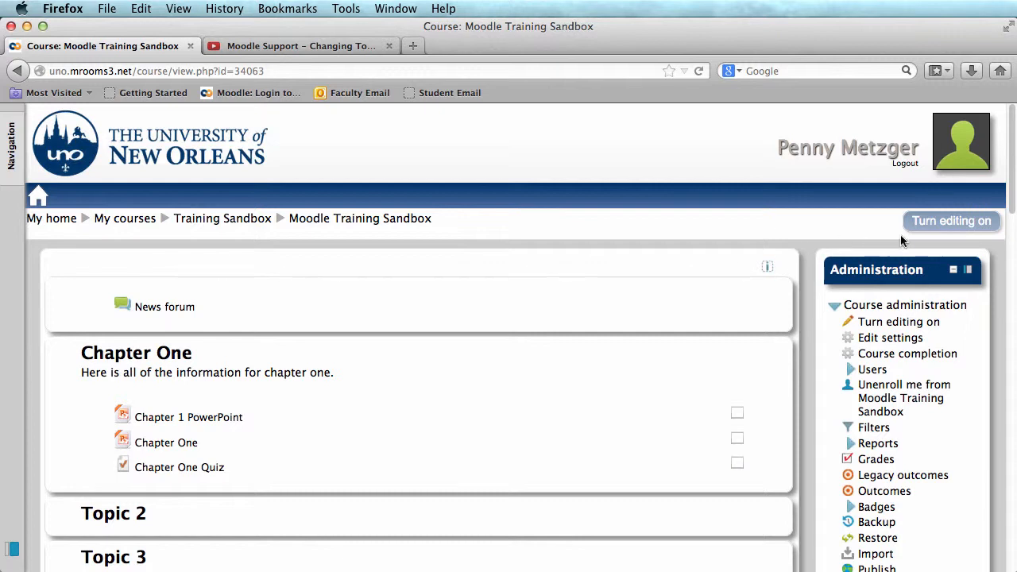
# Turn editing on for the Moodle Training Sandbox course.
pyautogui.click(950, 221)
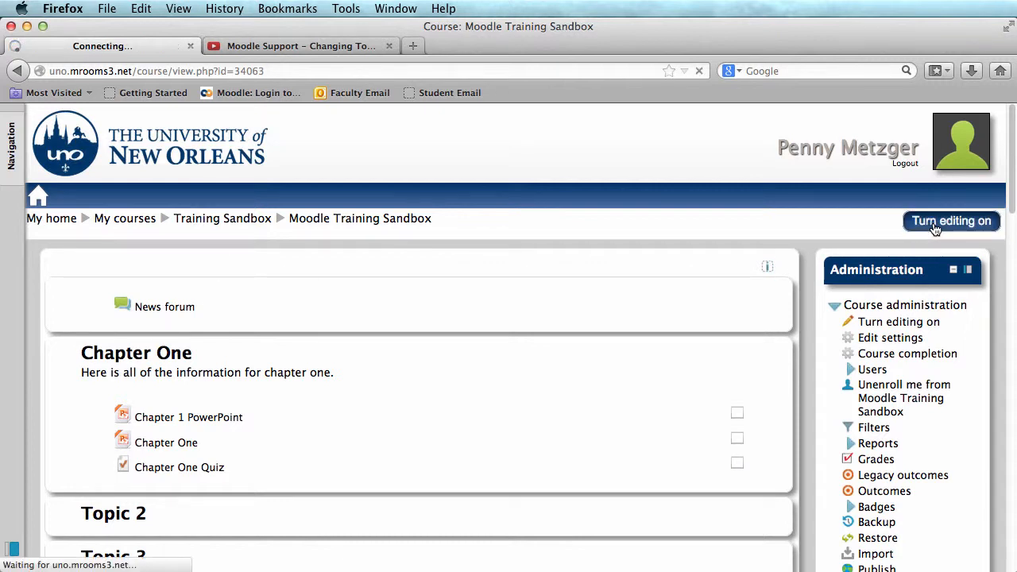
pyautogui.click(951, 221)
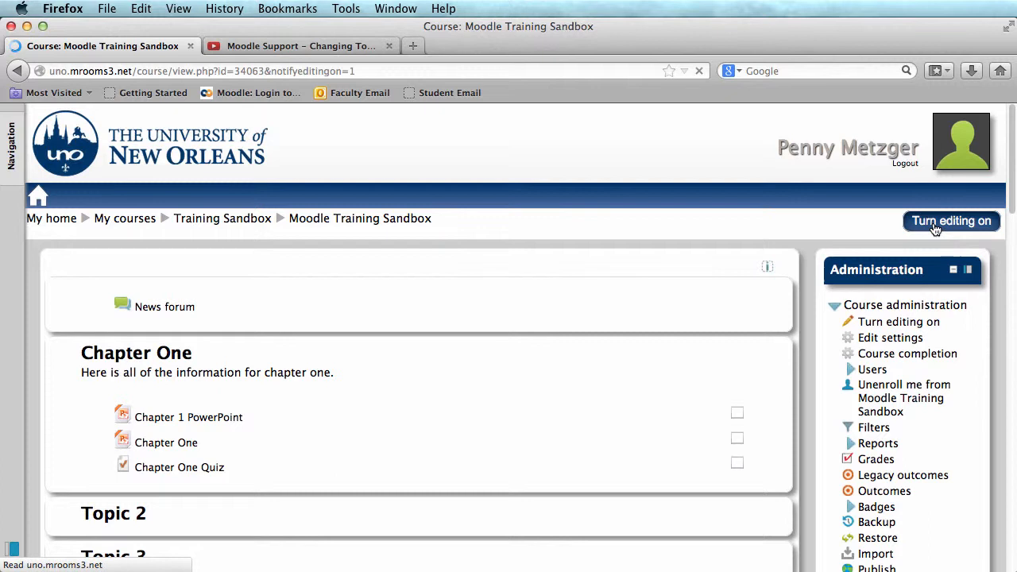
pyautogui.click(950, 221)
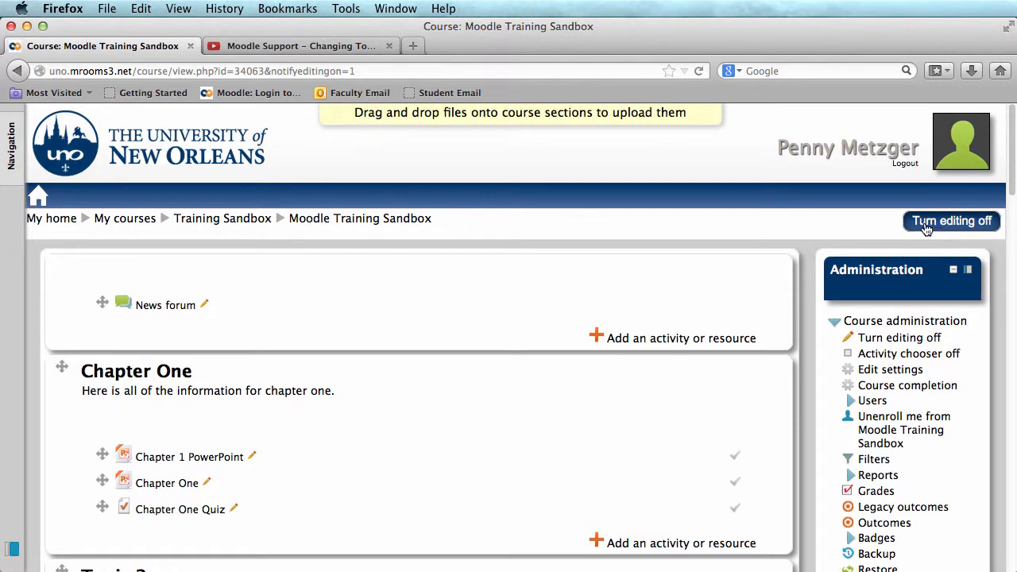
pyautogui.moveTo(676, 439)
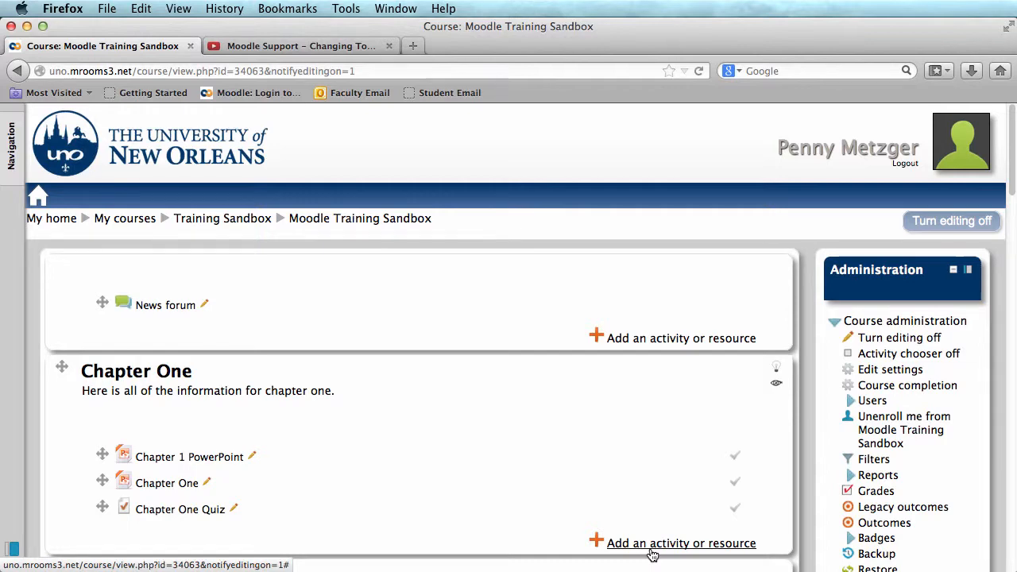
# Add a new Page resource to Chapter One via 'Add an activity or resource'.
pyautogui.click(681, 544)
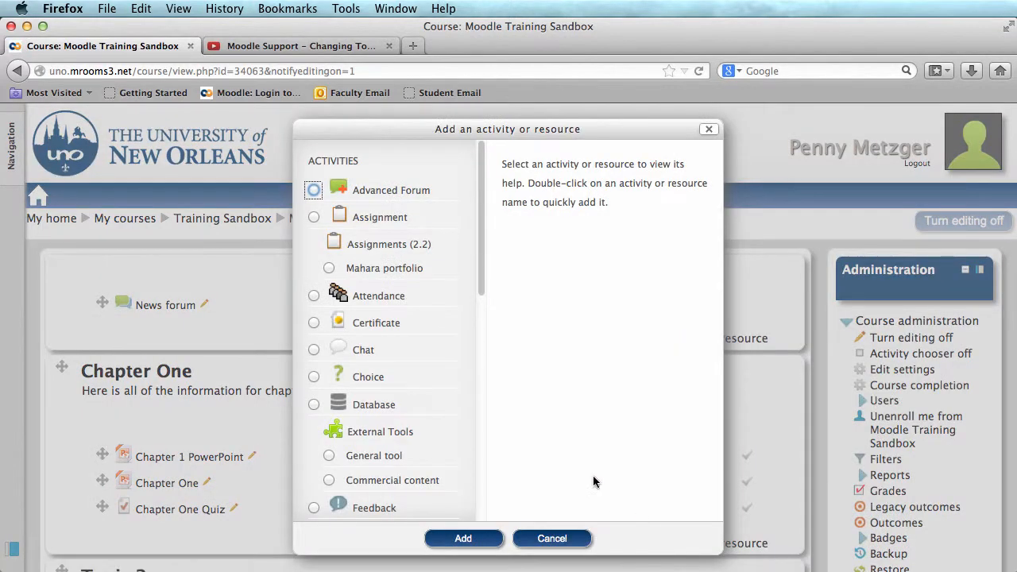
pyautogui.moveTo(486, 280)
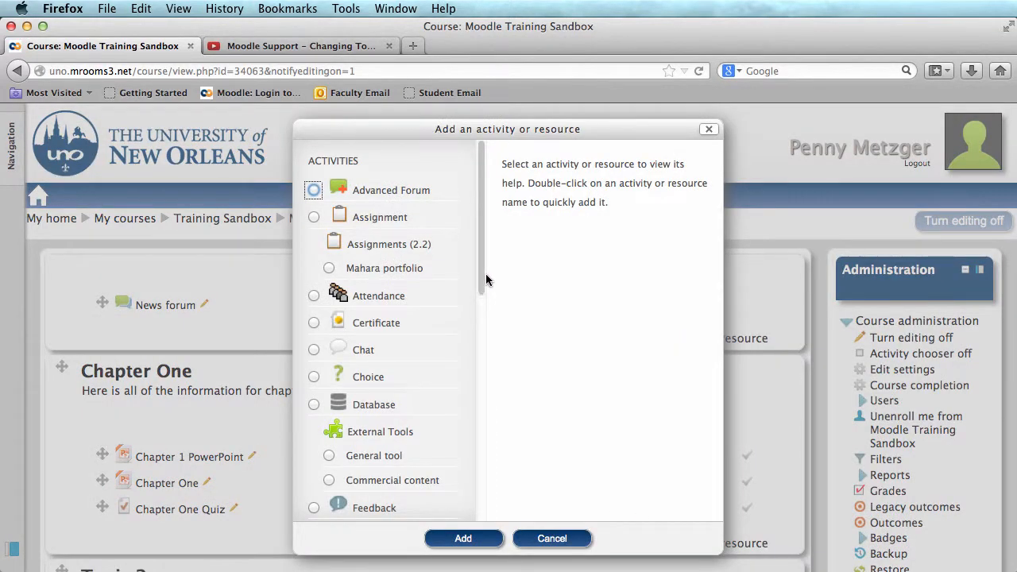
pyautogui.scroll(-3)
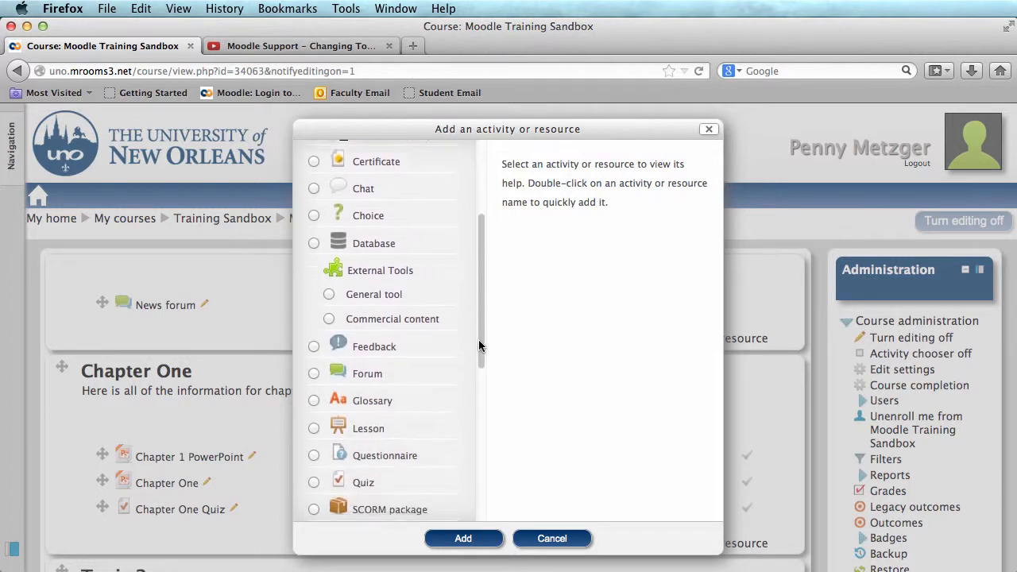
pyautogui.scroll(-3)
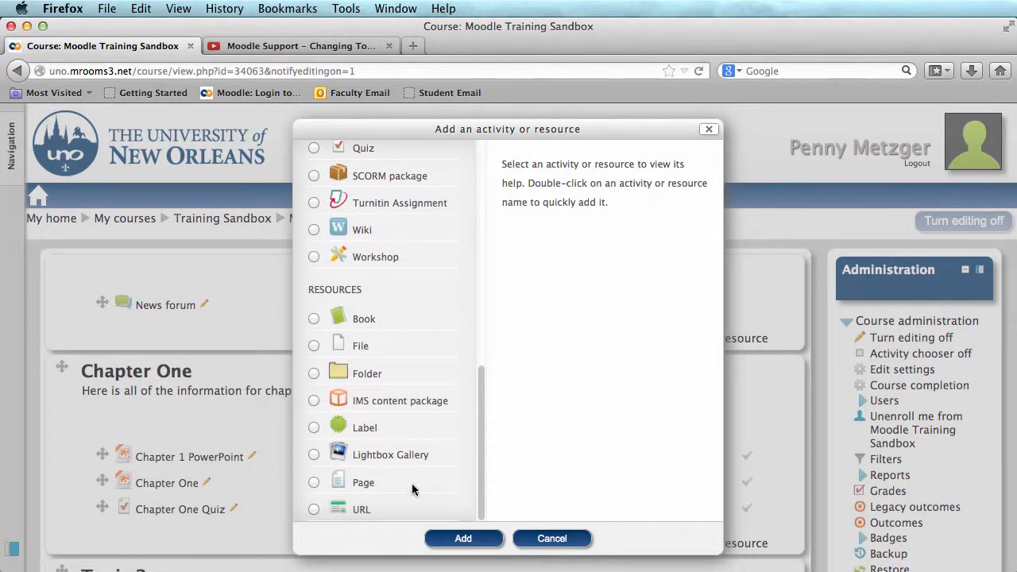
pyautogui.click(315, 483)
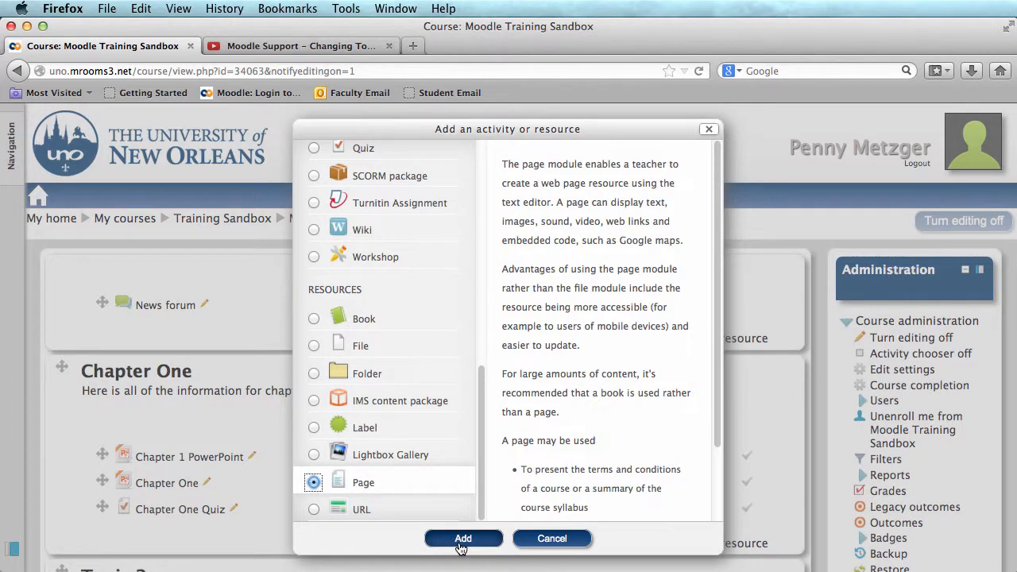
pyautogui.click(464, 539)
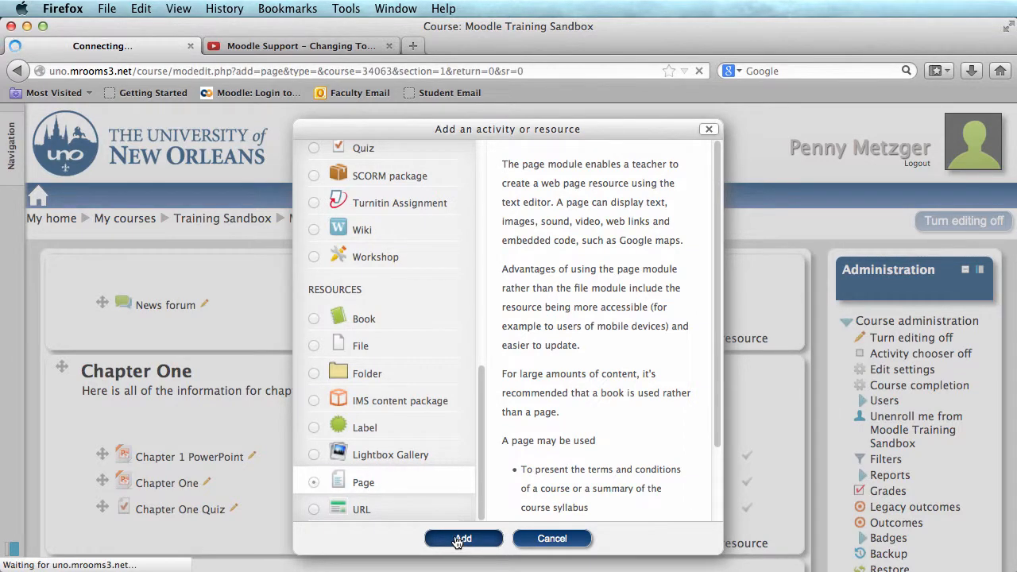
# Name the page 'Youtube Video' and enter the description 'Please watch this.'.
pyautogui.click(464, 539)
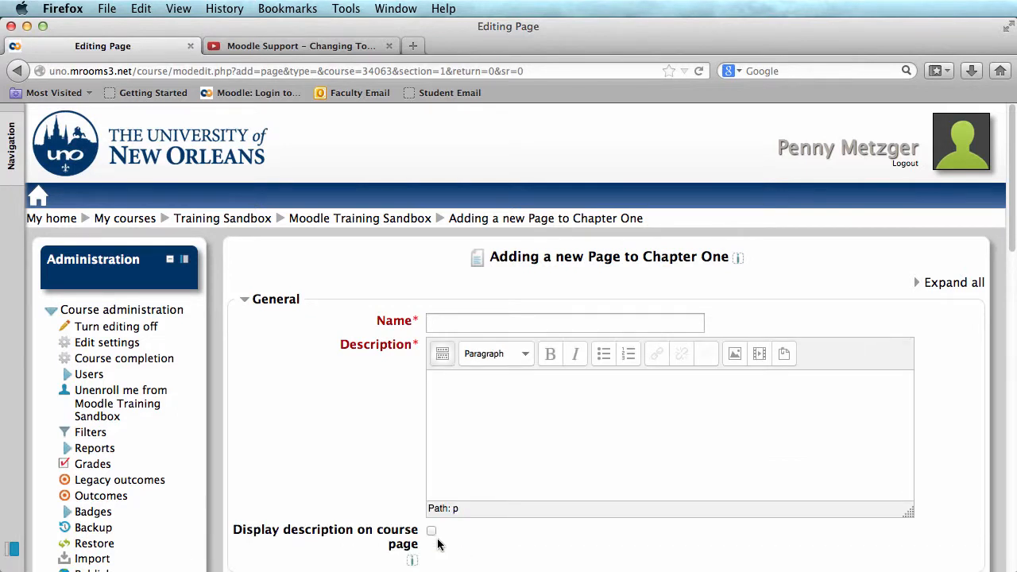
pyautogui.click(564, 321)
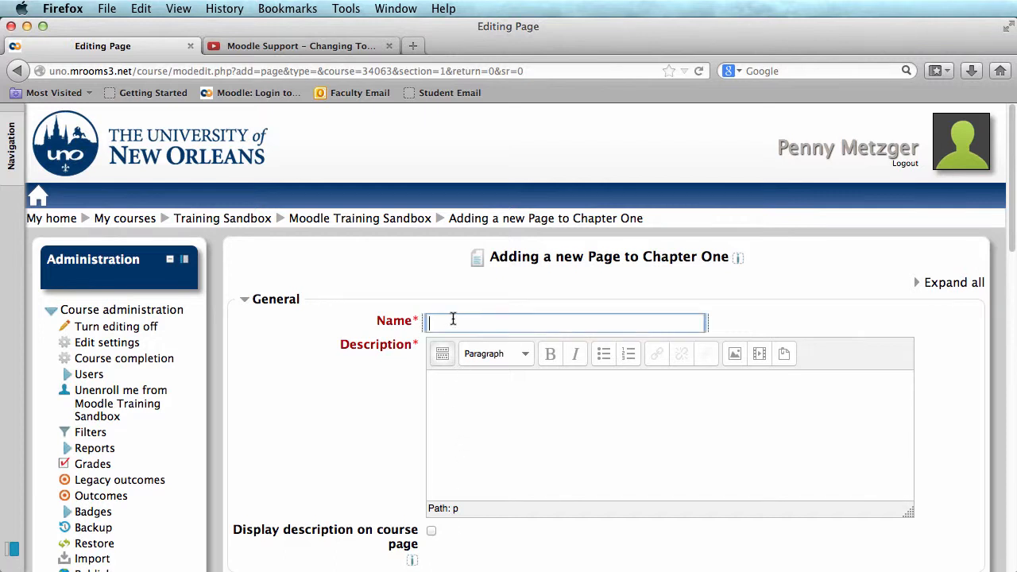
pyautogui.write('Youtube Vi')
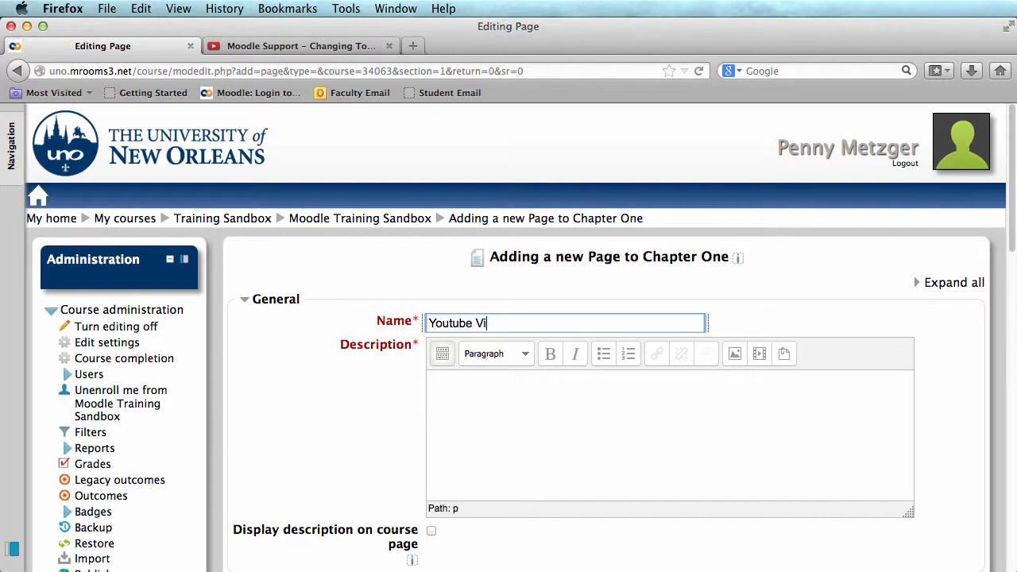
pyautogui.write('deo')
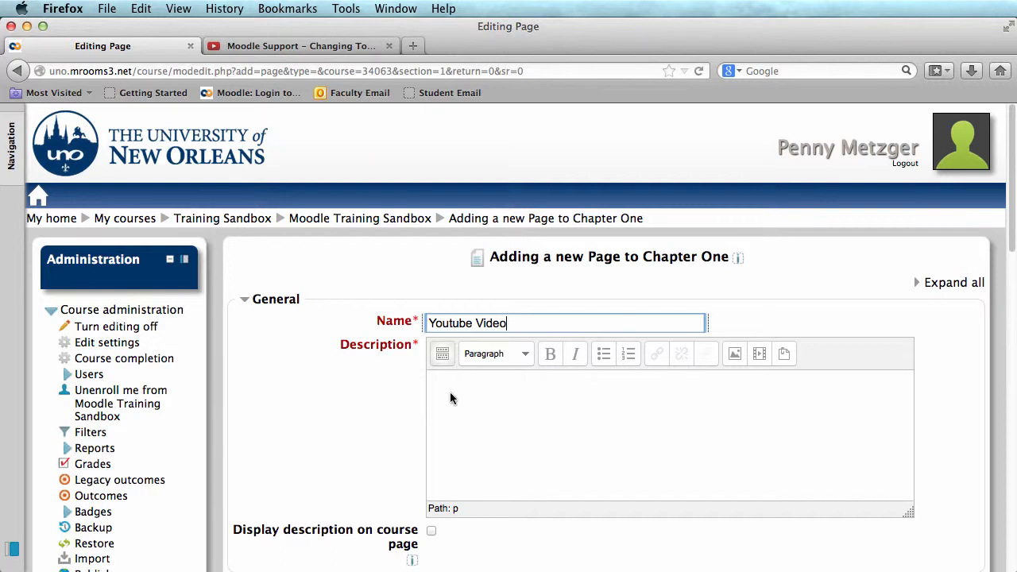
pyautogui.write('Please watch T')
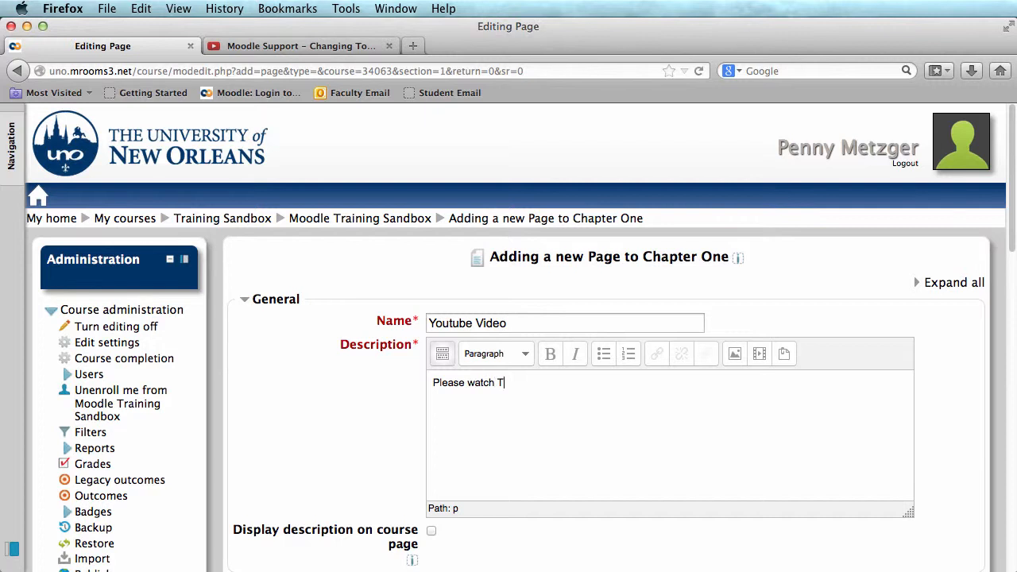
pyautogui.write('his.')
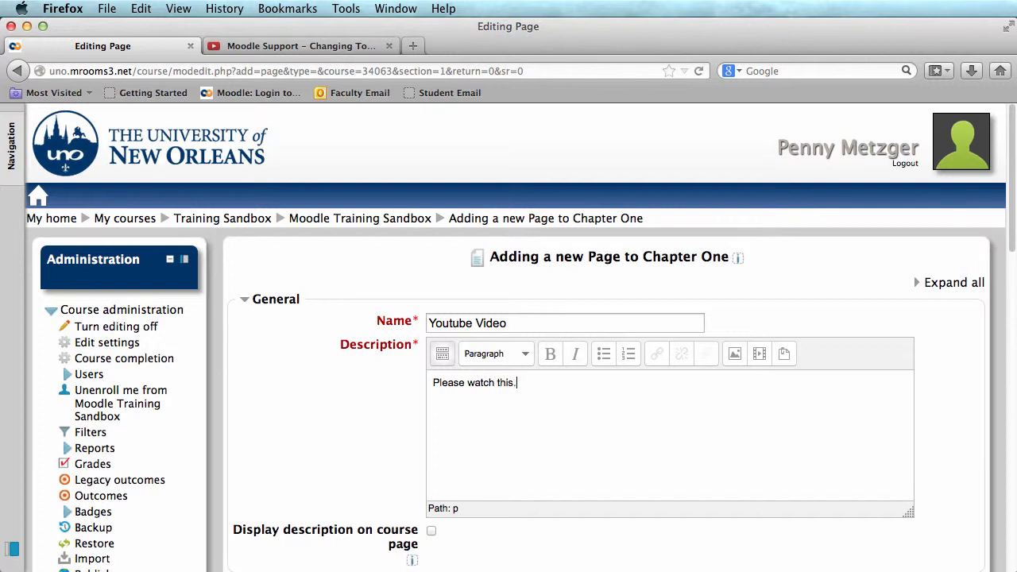
# Scroll the form down to the Page content editor.
pyautogui.scroll(-3)
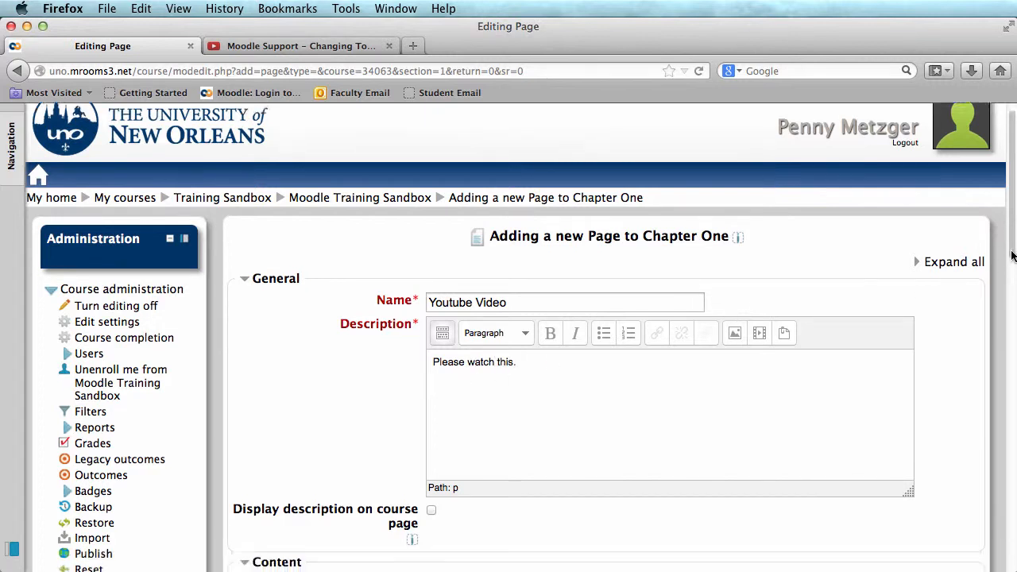
pyautogui.scroll(-3)
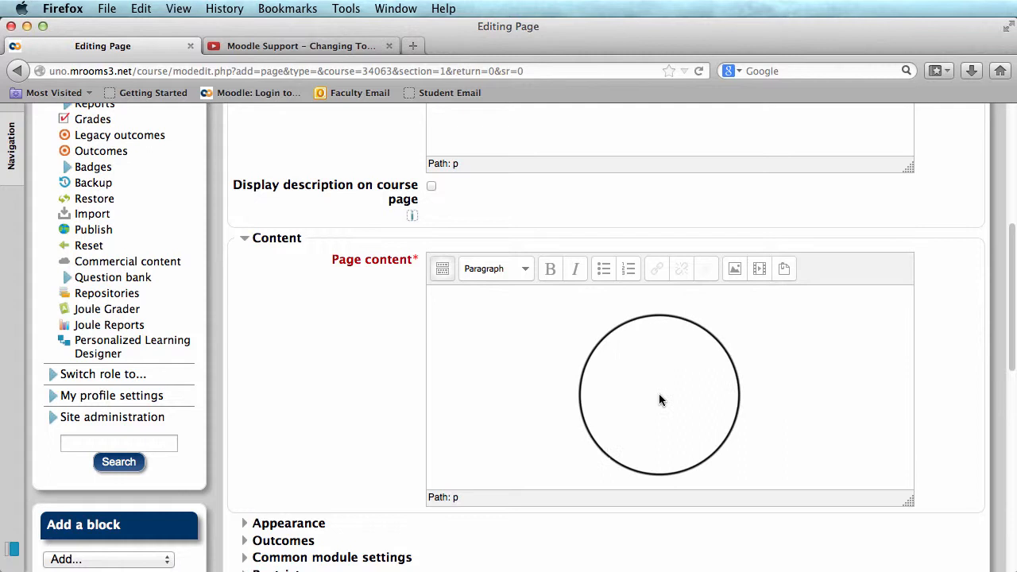
pyautogui.moveTo(442, 269)
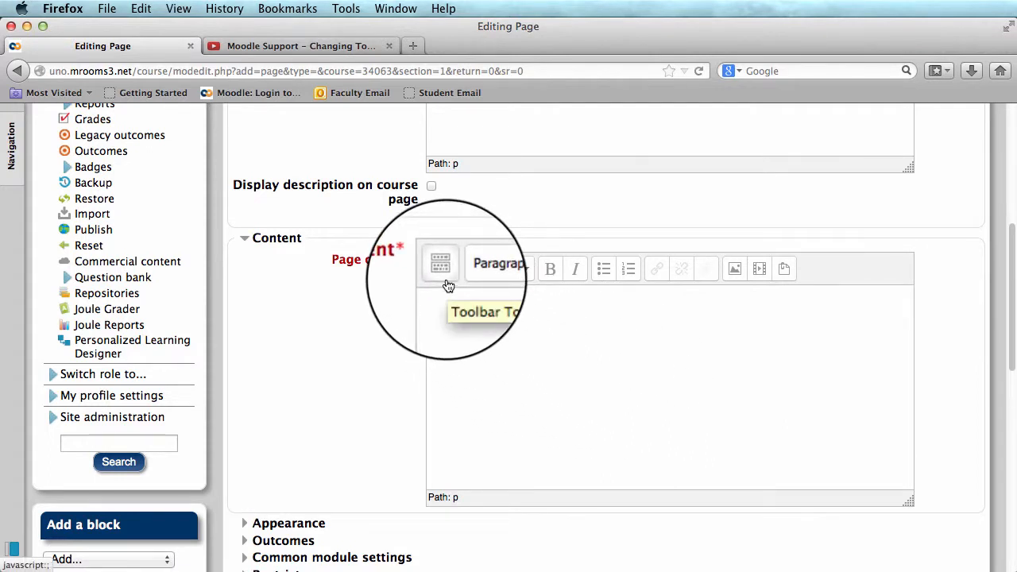
# Expand the editor toolbar and switch the Page content to HTML source view.
pyautogui.click(442, 269)
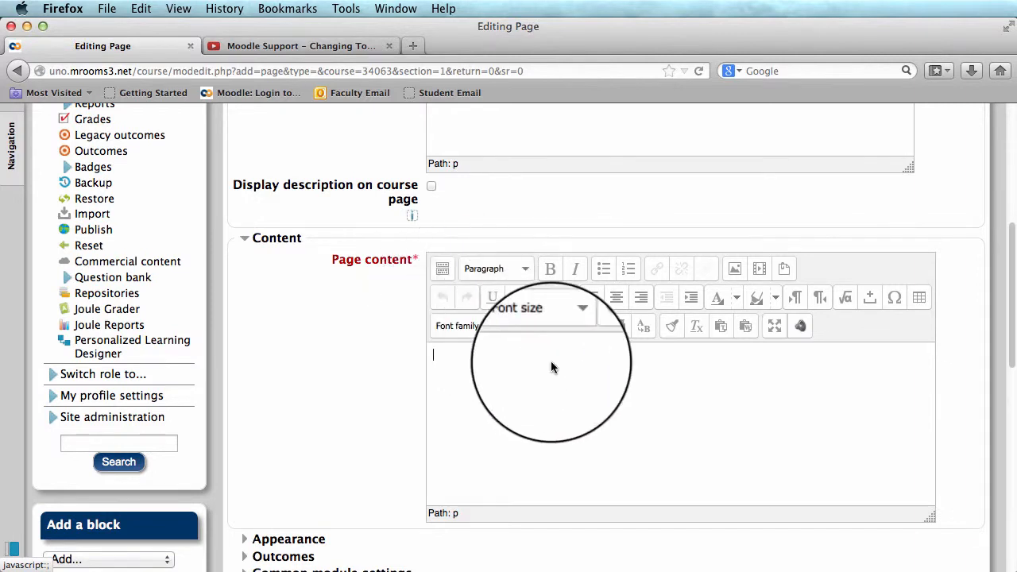
pyautogui.moveTo(593, 321)
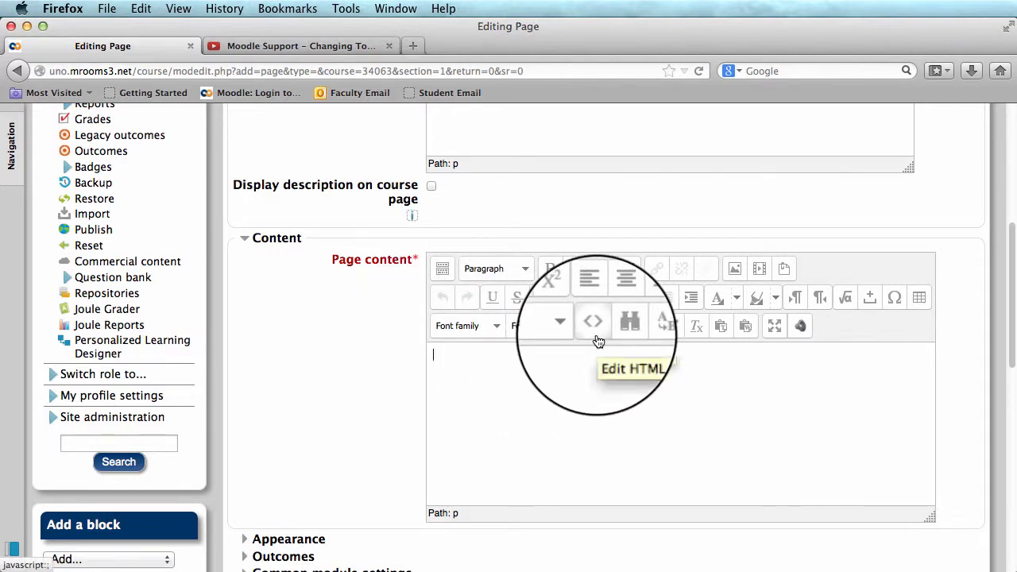
pyautogui.click(593, 321)
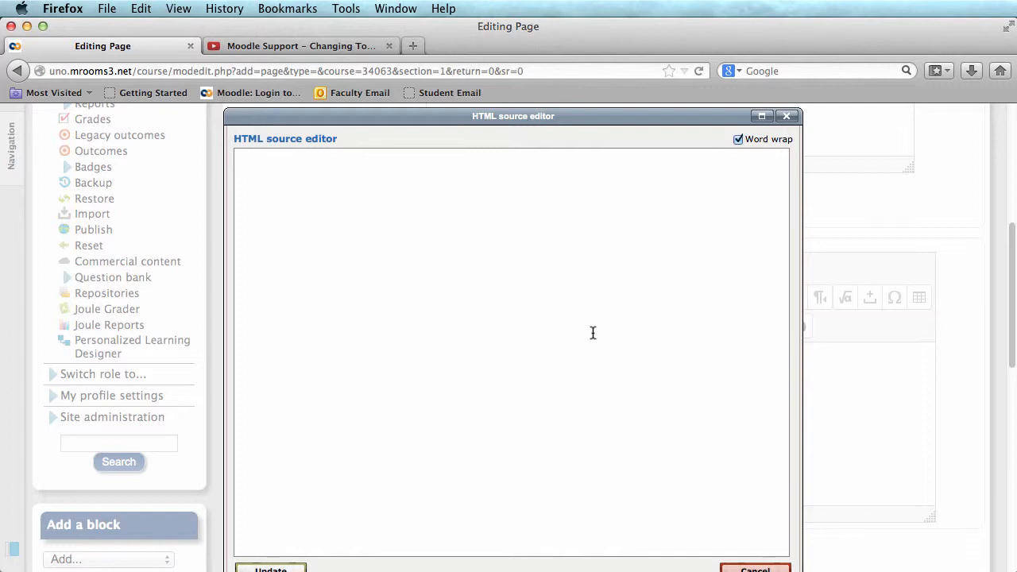
# On YouTube, reveal the video's iframe embed code via Share > Embed.
pyautogui.click(301, 45)
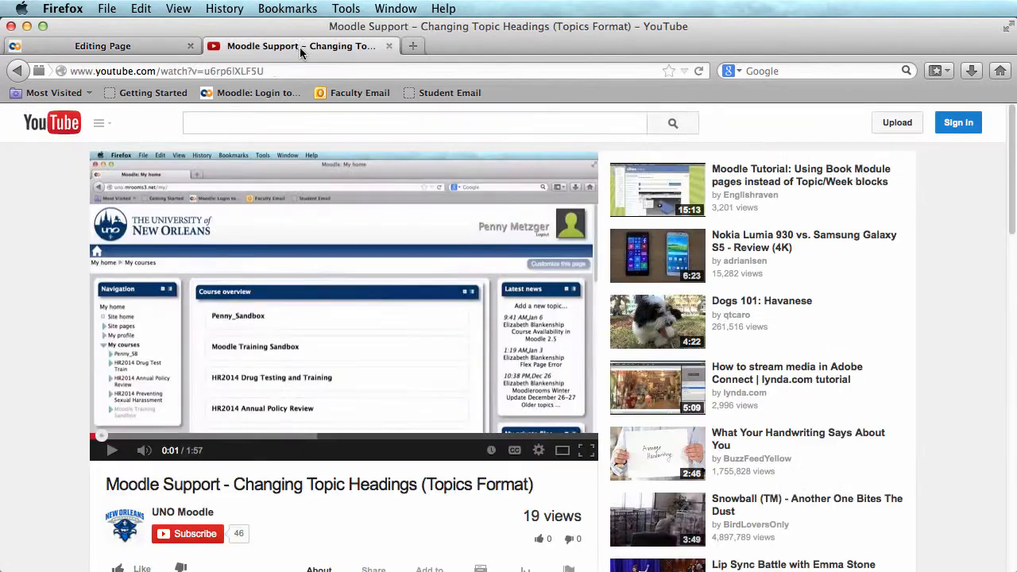
pyautogui.moveTo(302, 50)
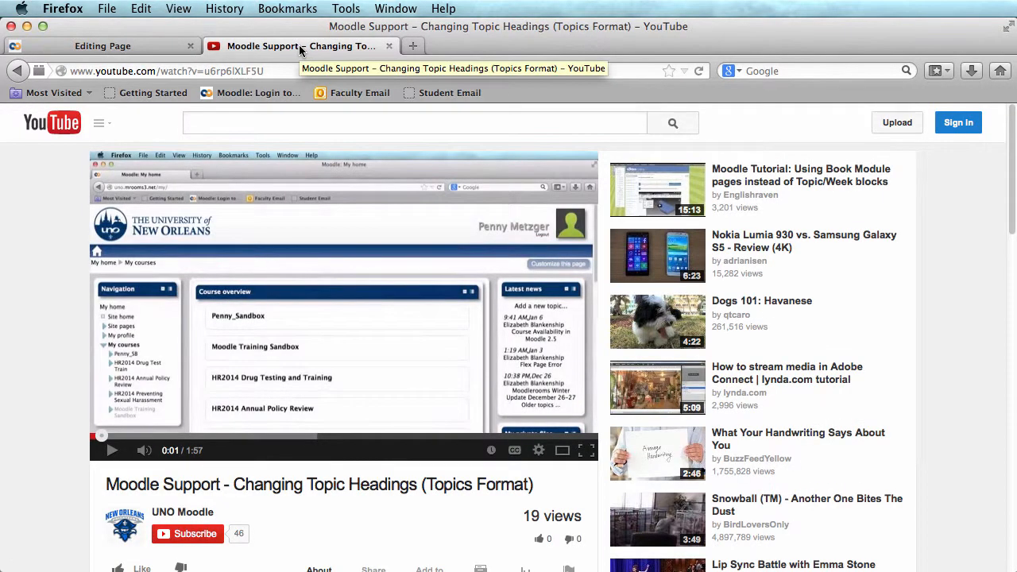
pyautogui.scroll(-3)
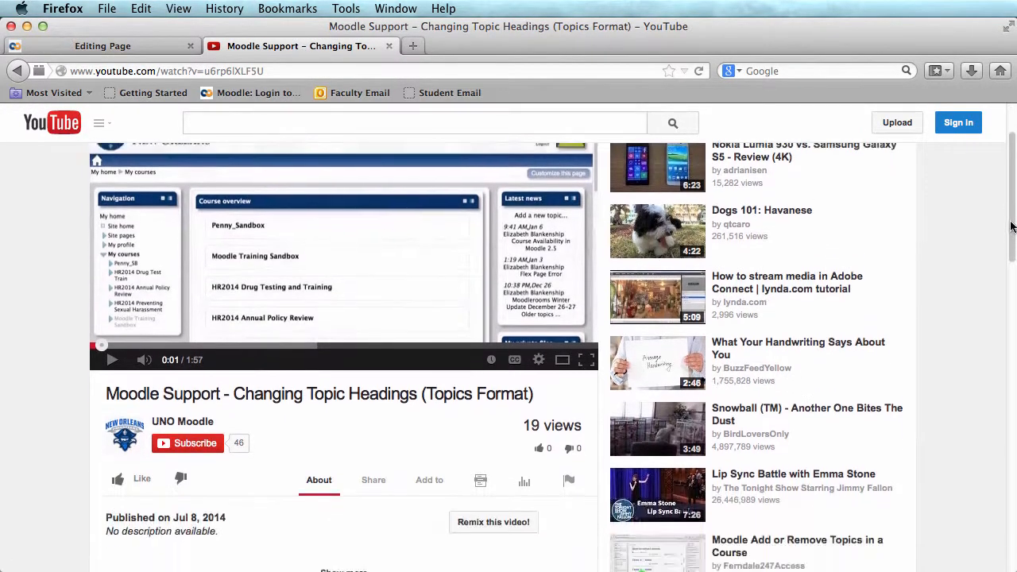
pyautogui.scroll(-3)
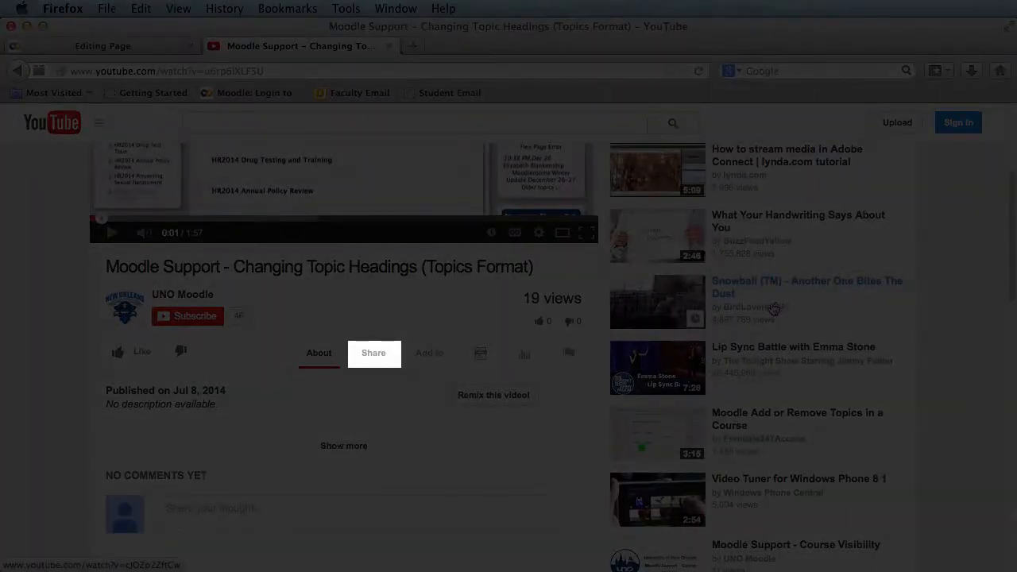
pyautogui.click(374, 353)
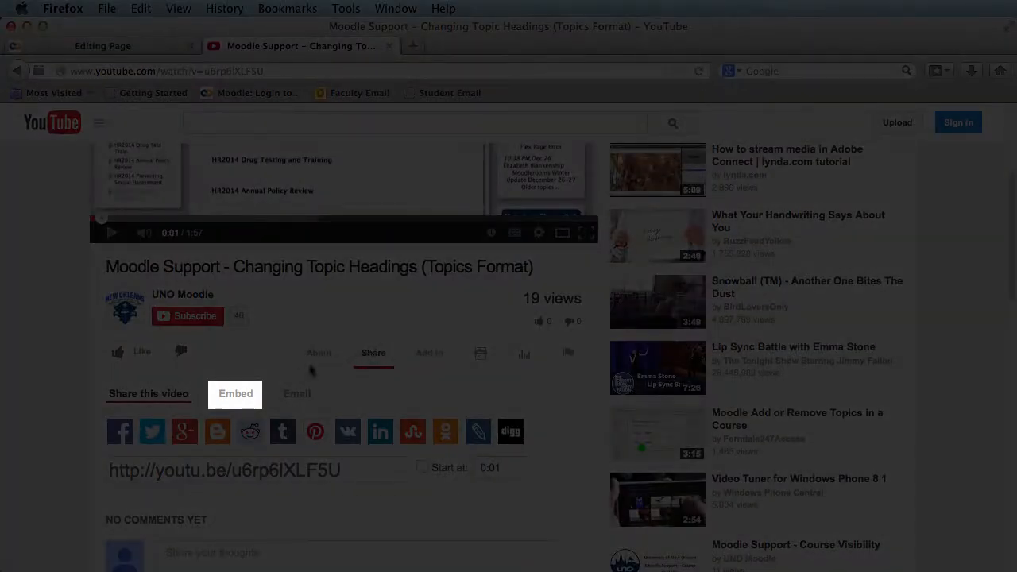
pyautogui.click(235, 394)
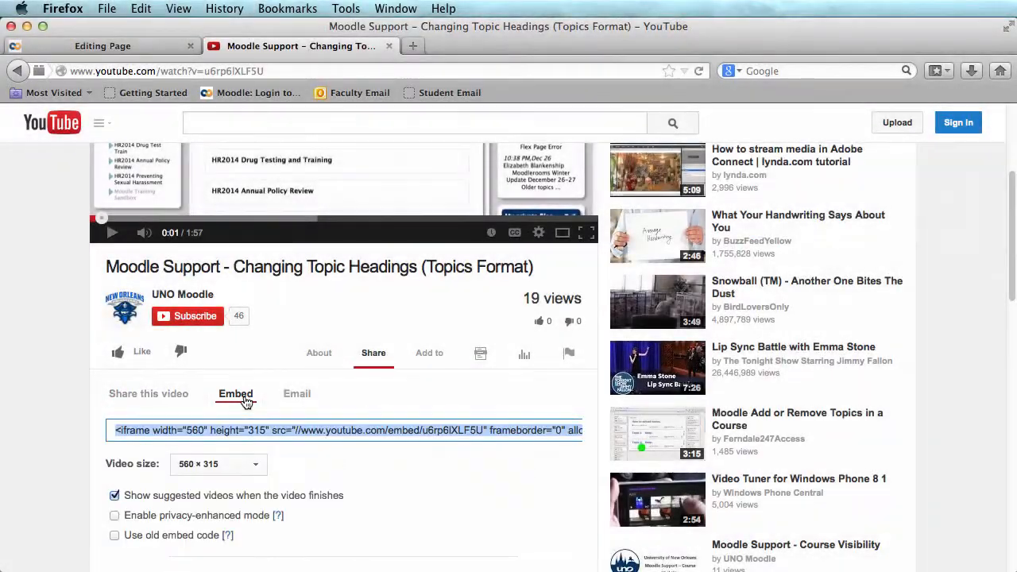
pyautogui.moveTo(308, 461)
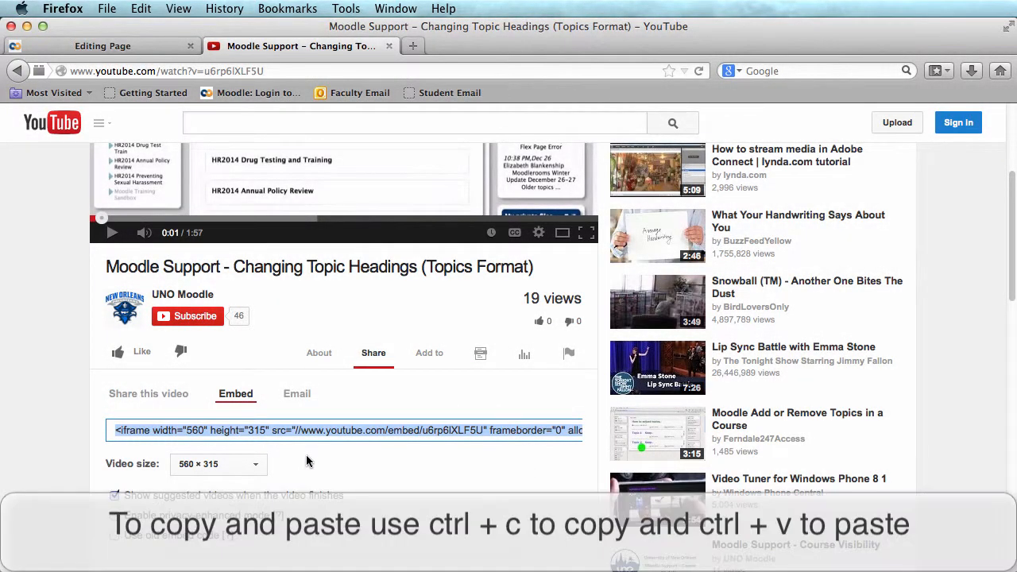
pyautogui.moveTo(347, 387)
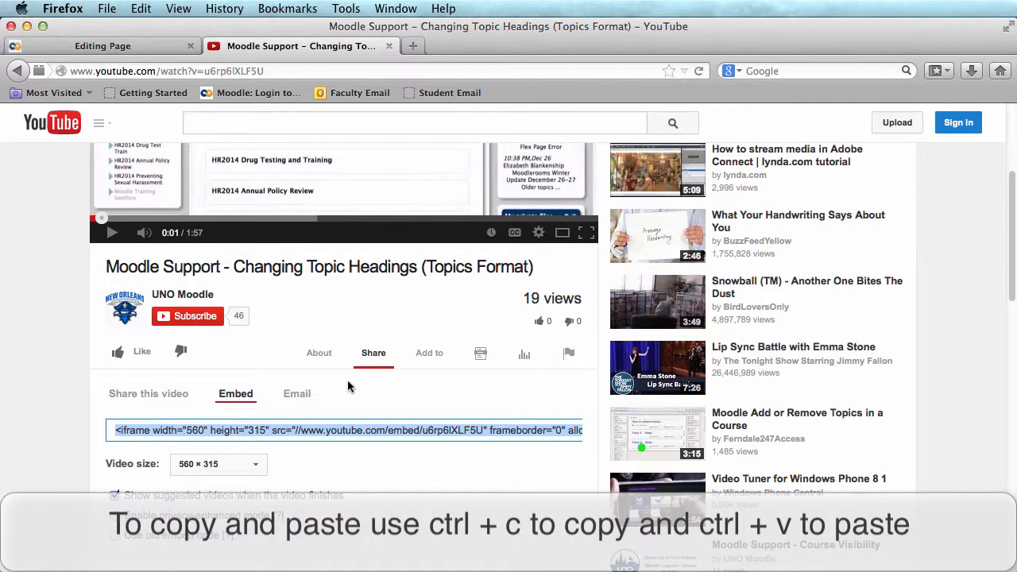
pyautogui.moveTo(140, 51)
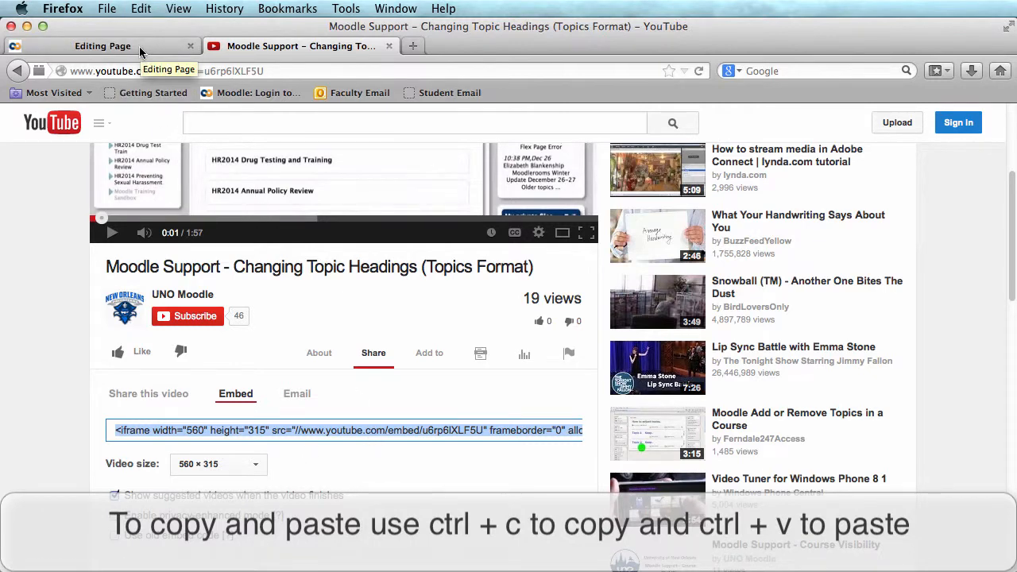
# Paste the iframe embed code into the Moodle HTML source editor and update the content.
pyautogui.click(102, 45)
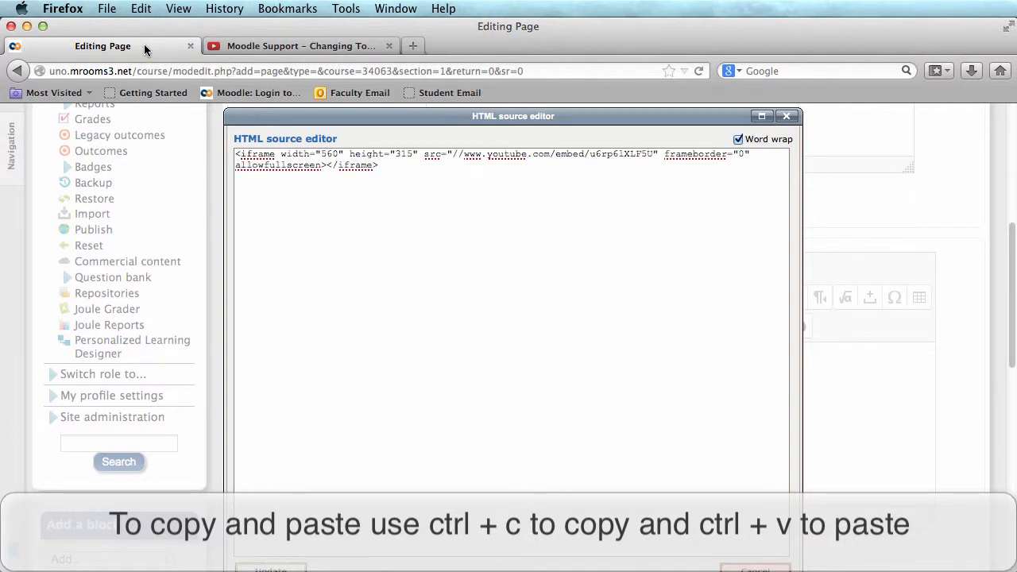
pyautogui.moveTo(449, 378)
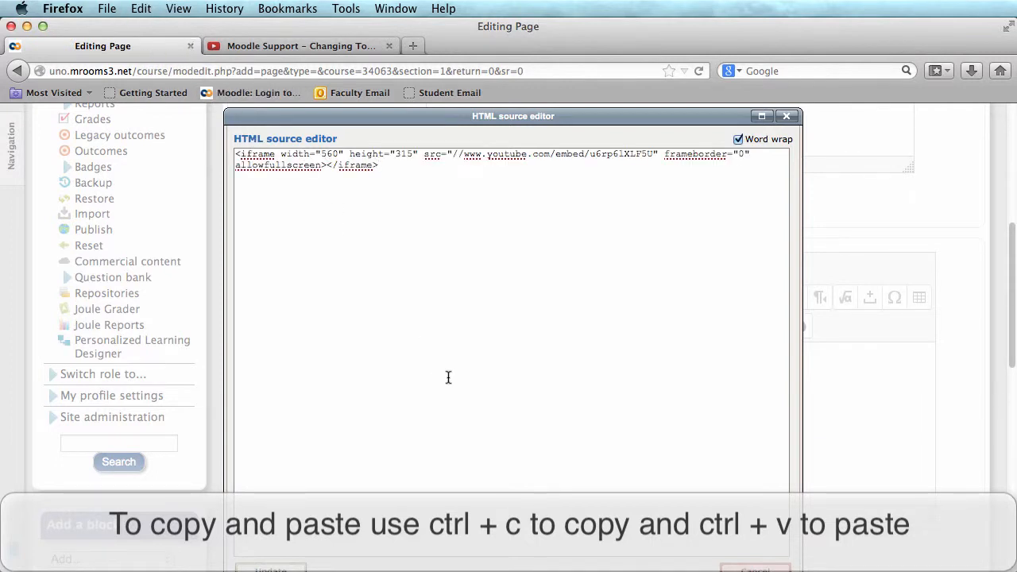
pyautogui.scroll(-3)
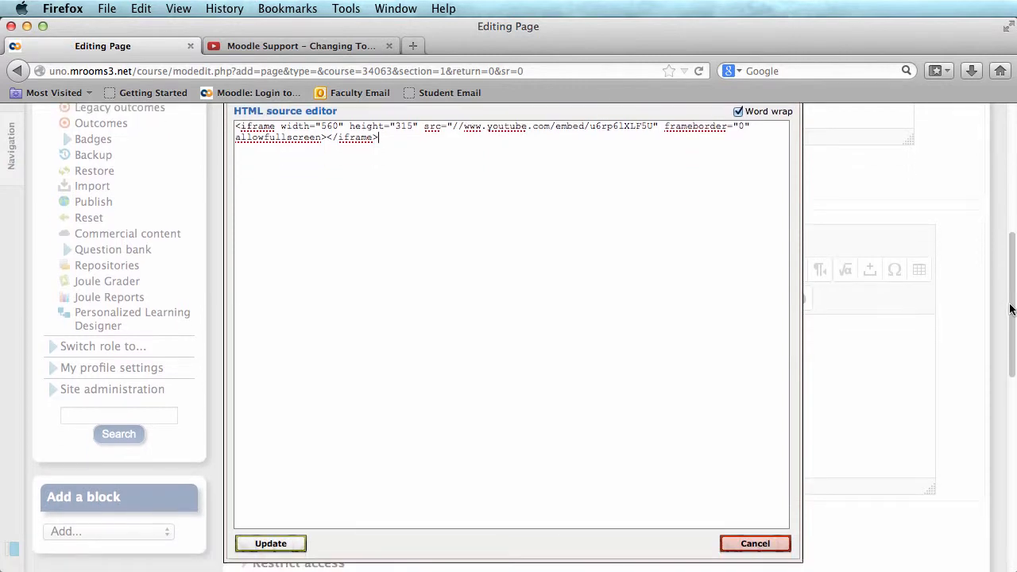
pyautogui.click(270, 544)
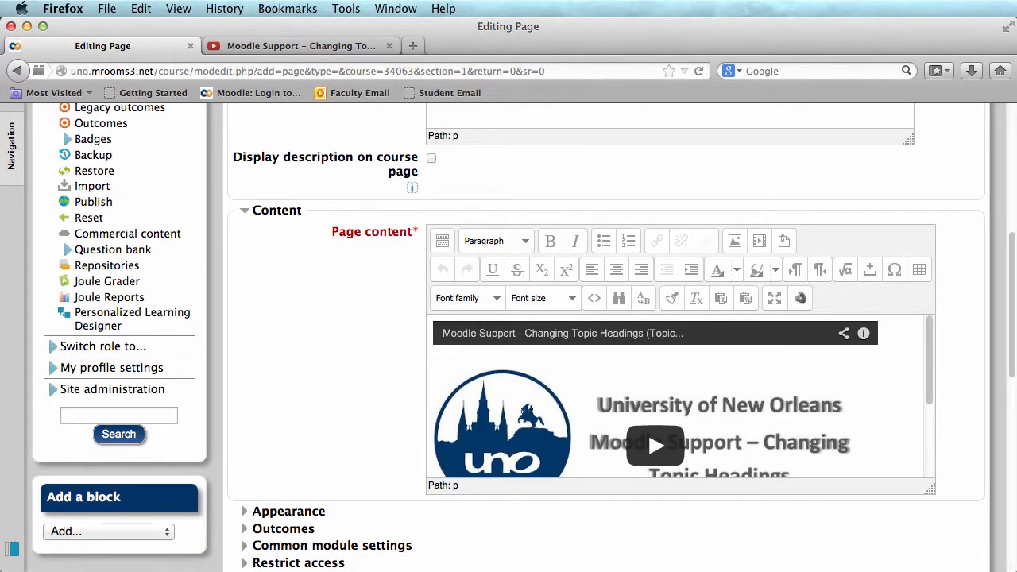
pyautogui.moveTo(1006, 369)
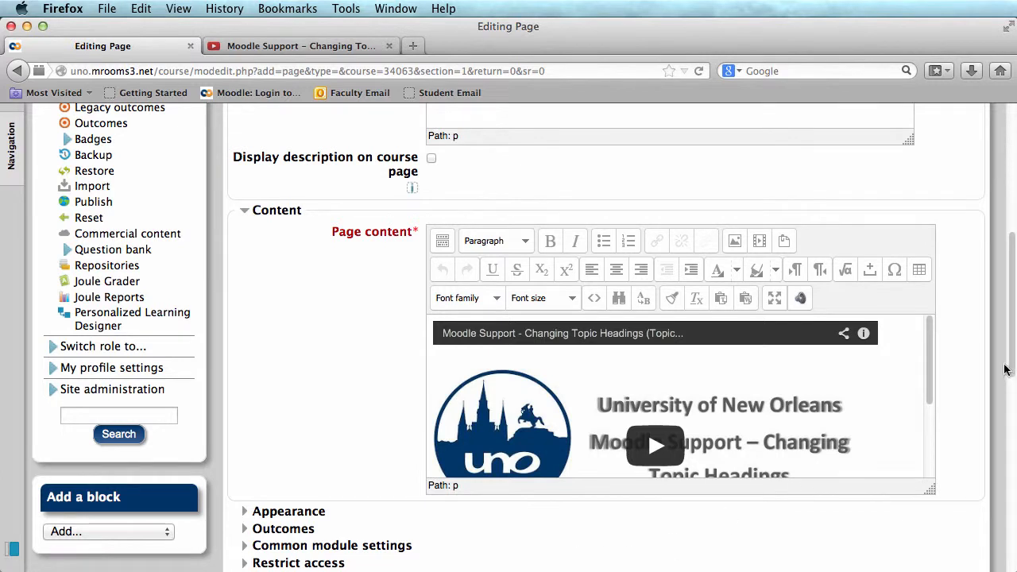
pyautogui.scroll(-3)
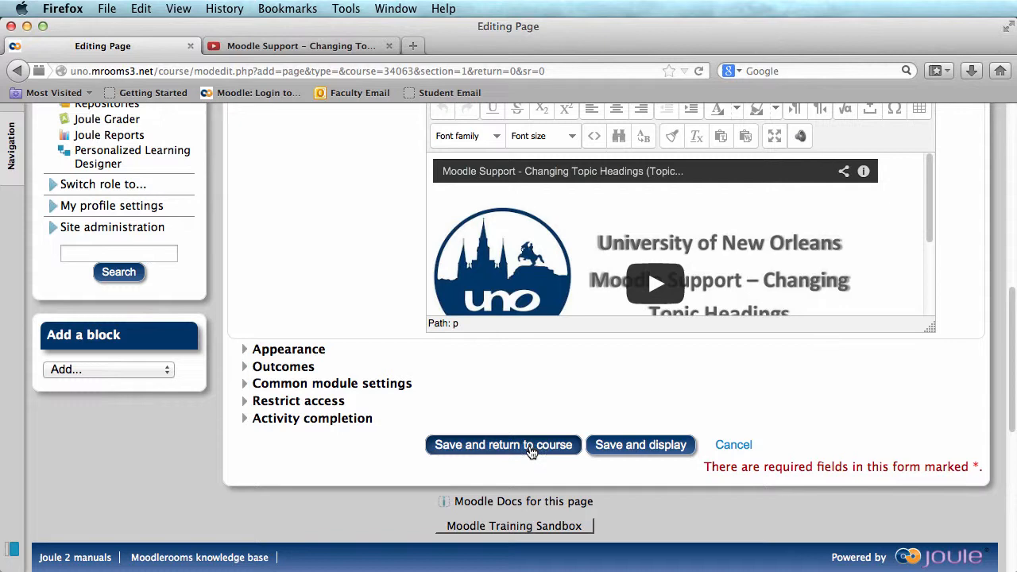
# Save and return to the course, where 'Youtube Video' appears under Chapter One.
pyautogui.click(502, 445)
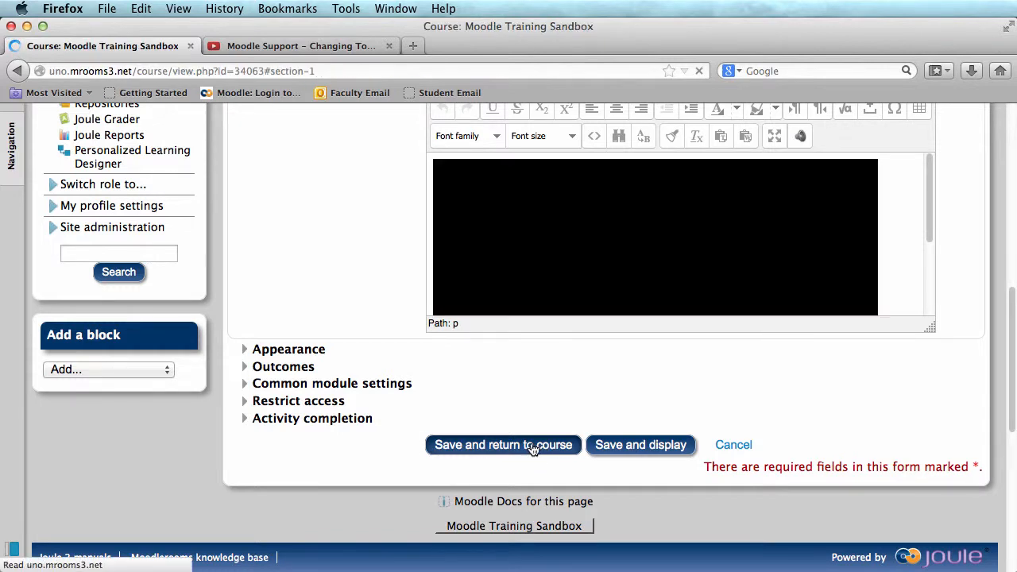
pyautogui.click(502, 445)
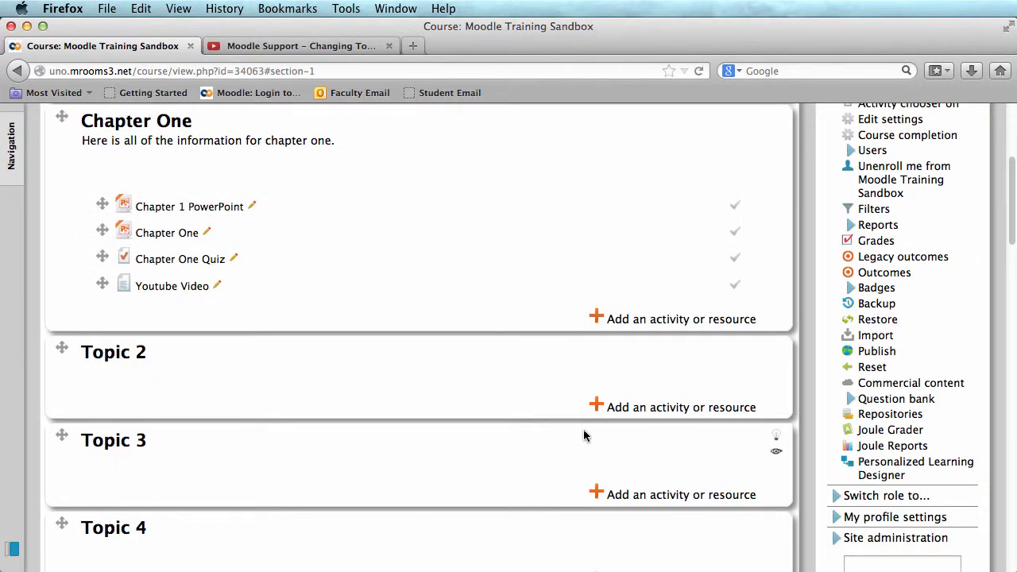
pyautogui.scroll(3)
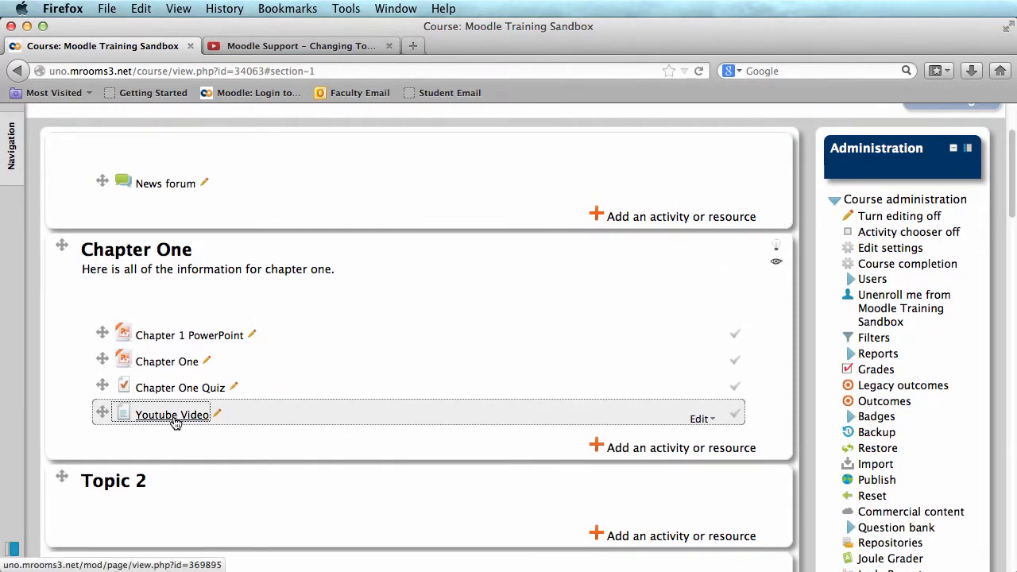
# View the Youtube Video page confirming the embedded Changing Topic Headings video displays.
pyautogui.click(172, 415)
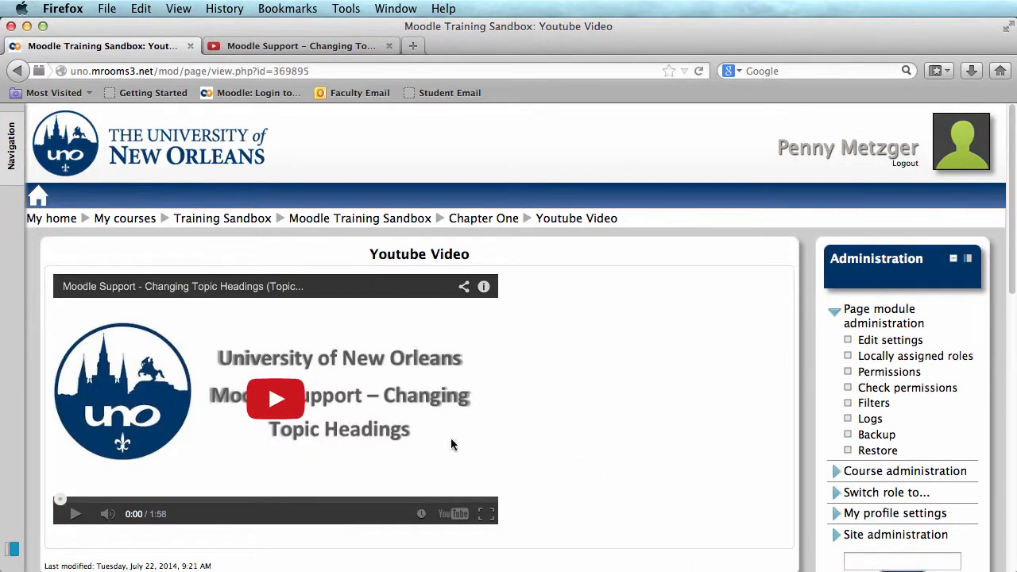
pyautogui.scroll(-3)
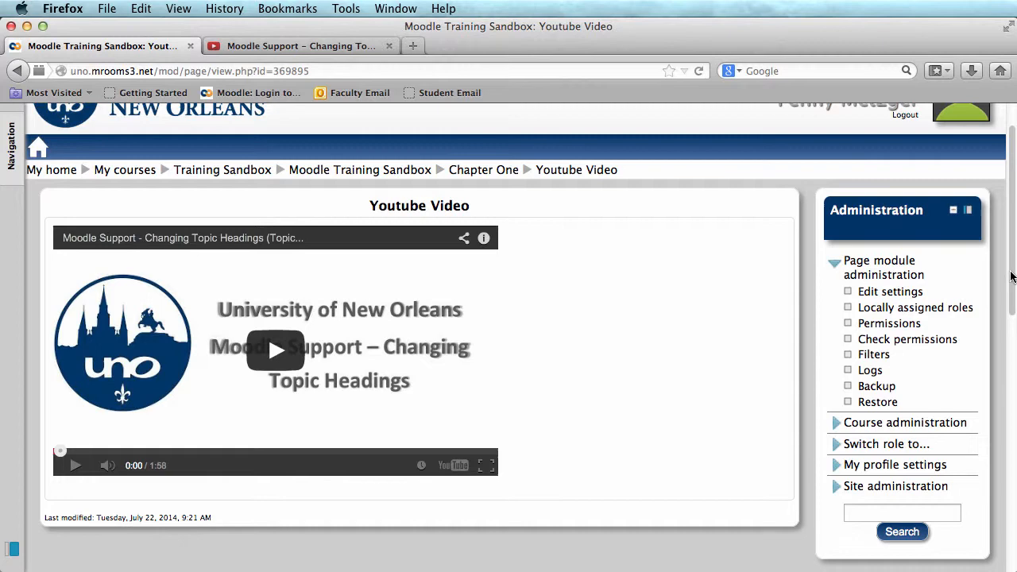
pyautogui.moveTo(880, 280)
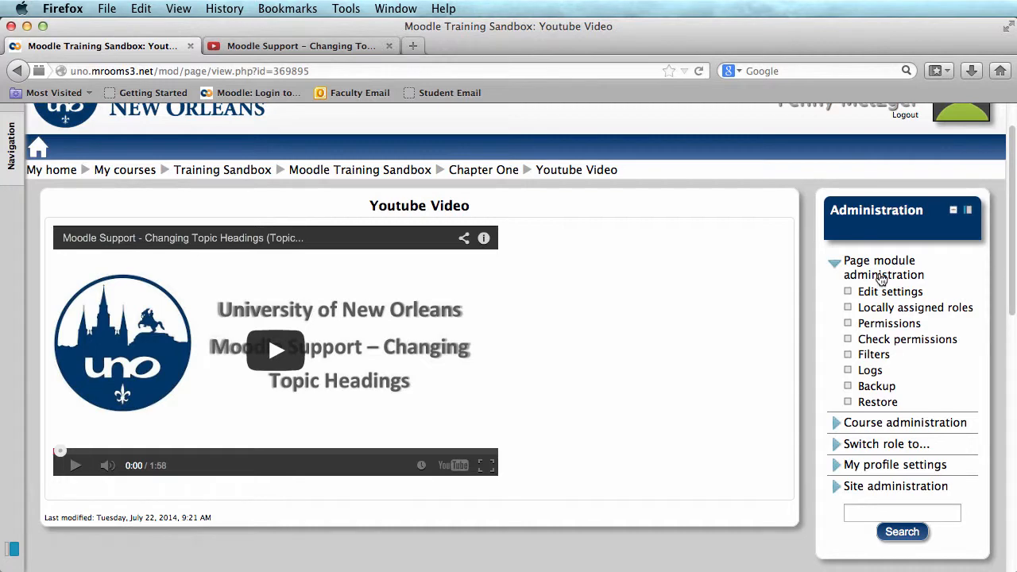